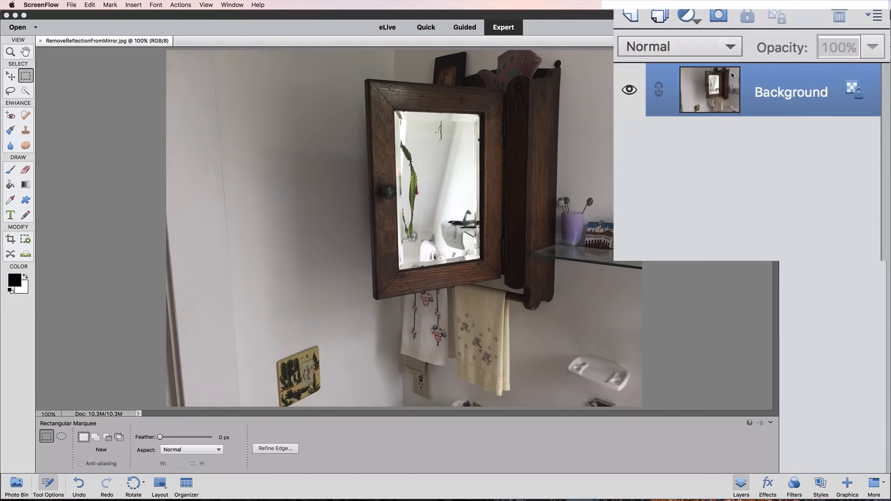
pyautogui.moveTo(631, 17)
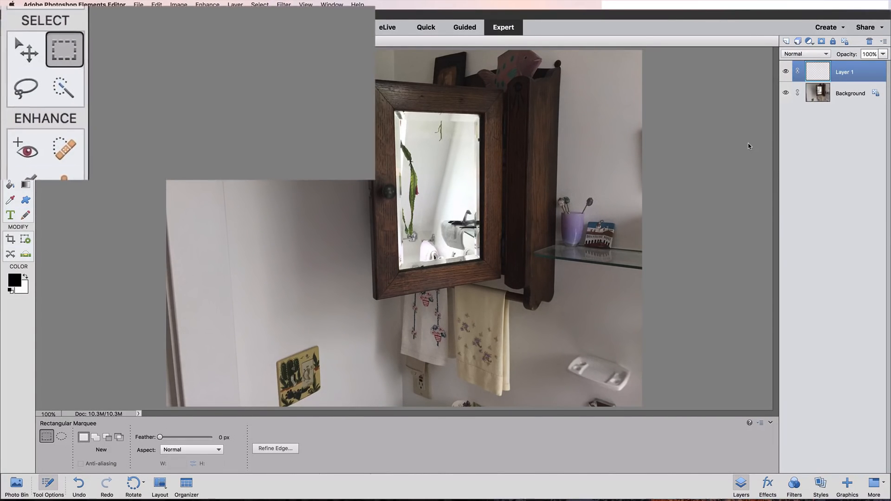
# - Switch to the Polygonal Lasso tool for straight-edged selection outlines
pyautogui.click(25, 88)
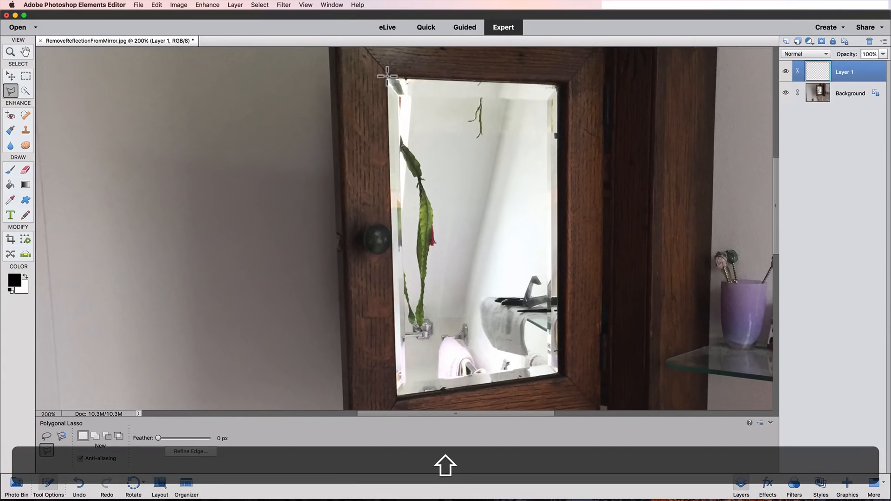
# - Outline the mirror glass with a closed four-corner polygonal selection
pyautogui.click(409, 152)
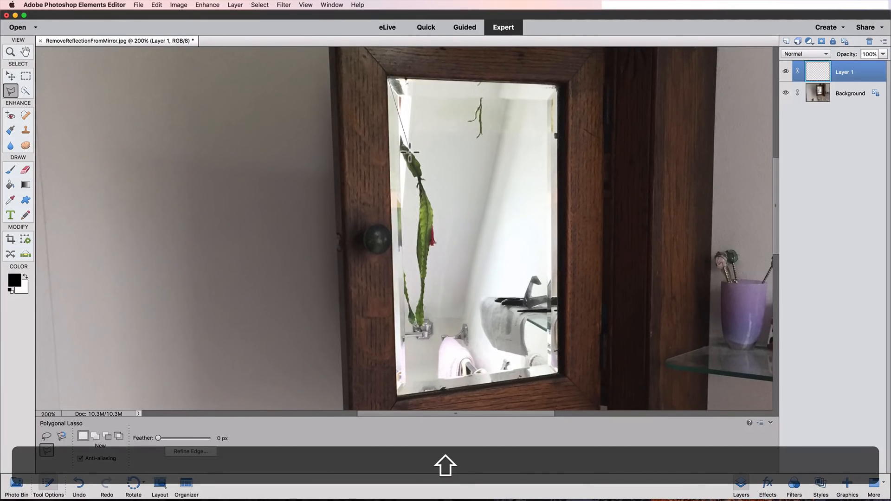
pyautogui.click(429, 389)
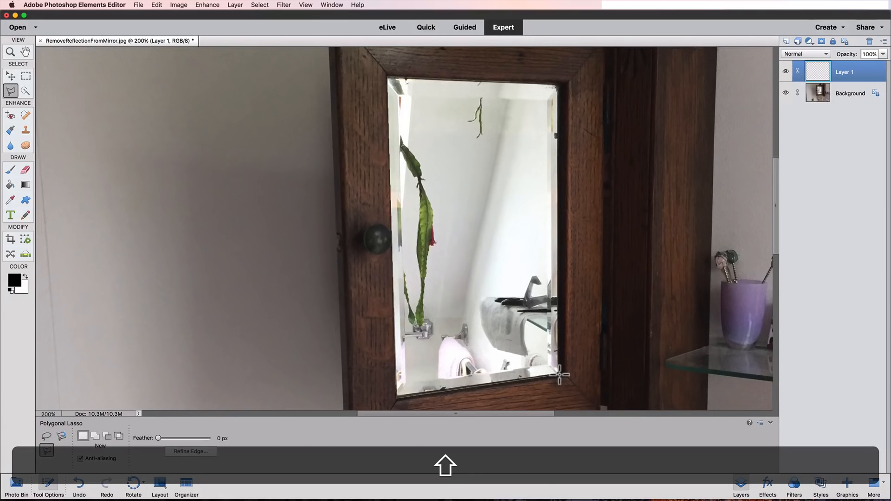
pyautogui.click(593, 115)
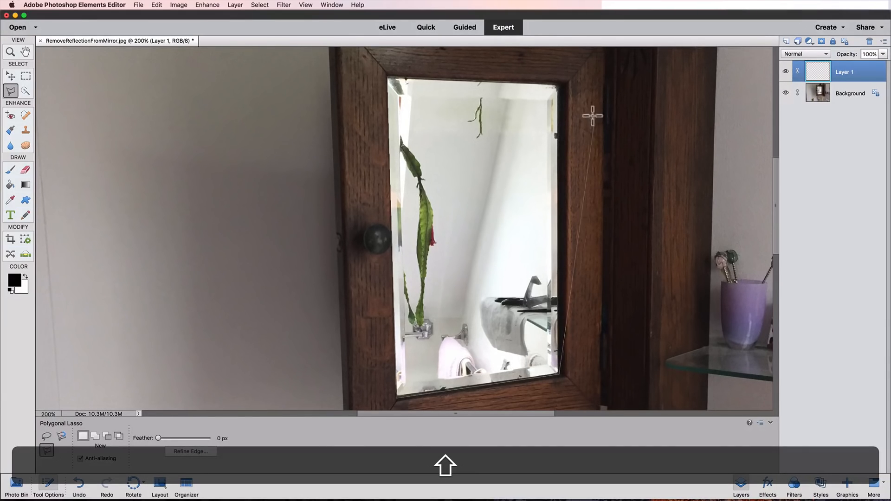
pyautogui.click(560, 83)
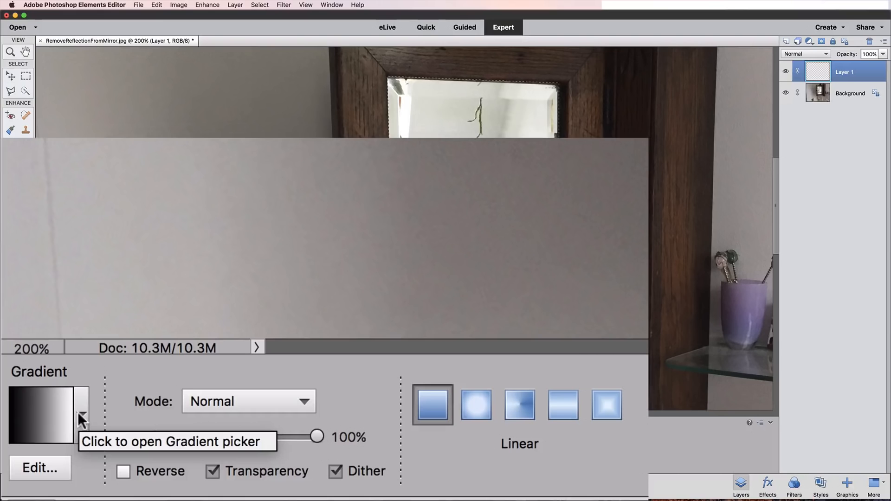
# - Show the gradient preset gallery to pick the black-to-white swatch
pyautogui.click(82, 417)
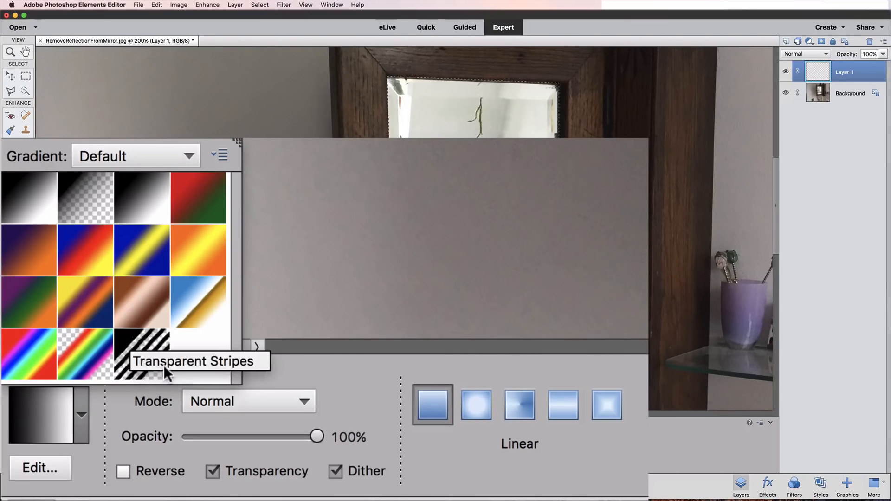
pyautogui.moveTo(142, 198)
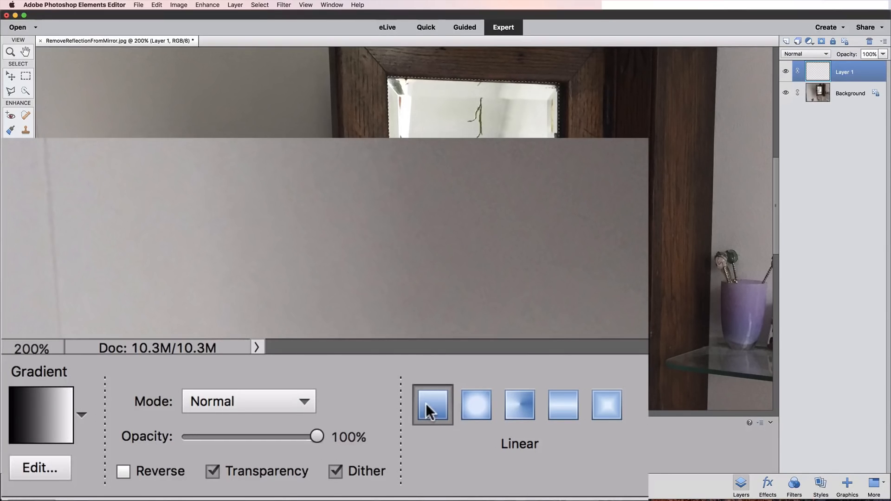
pyautogui.moveTo(431, 404)
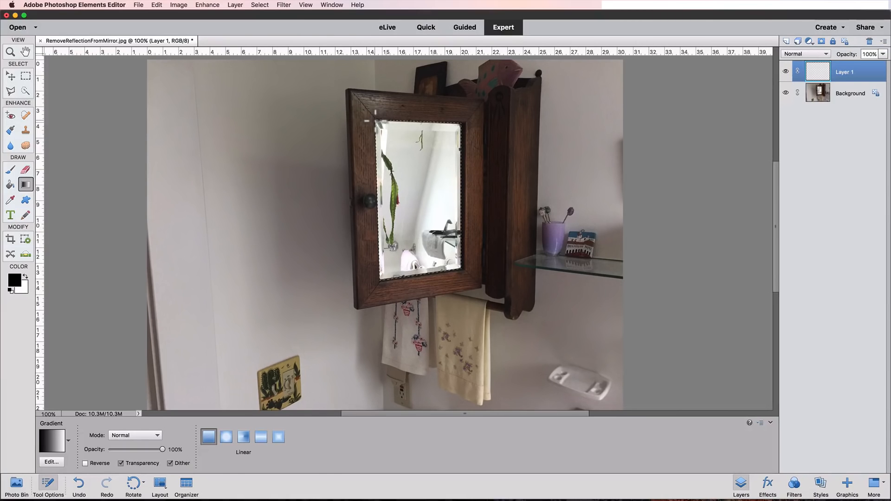
# - Fill the selected mirror with a diagonal black-to-white gradient, top-left to bottom-right
pyautogui.moveTo(374, 122); pyautogui.dragTo(453, 275)
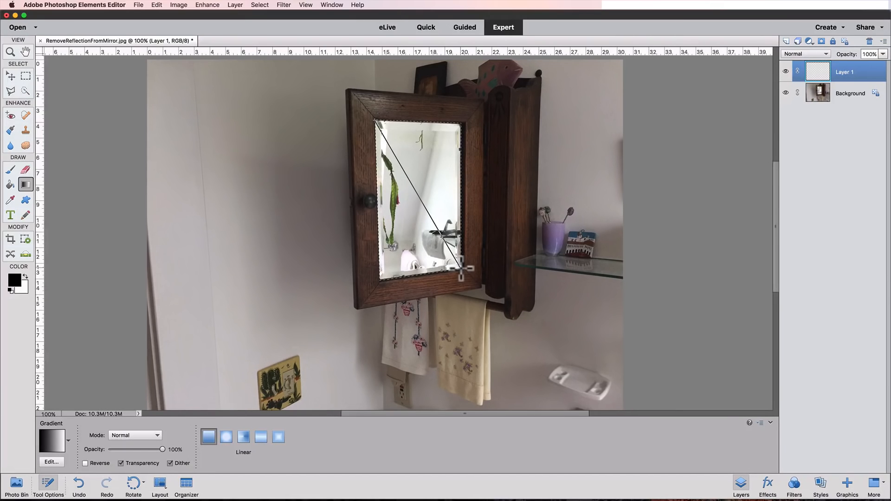
pyautogui.moveTo(375, 120); pyautogui.dragTo(461, 275)
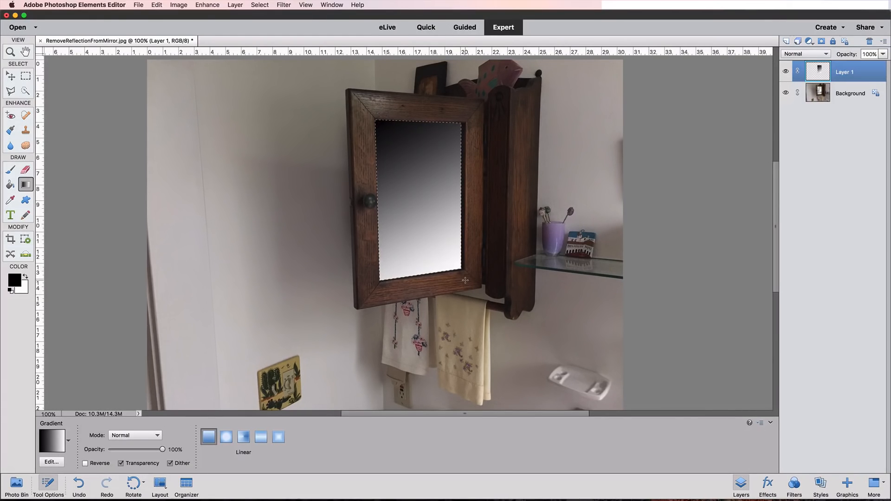